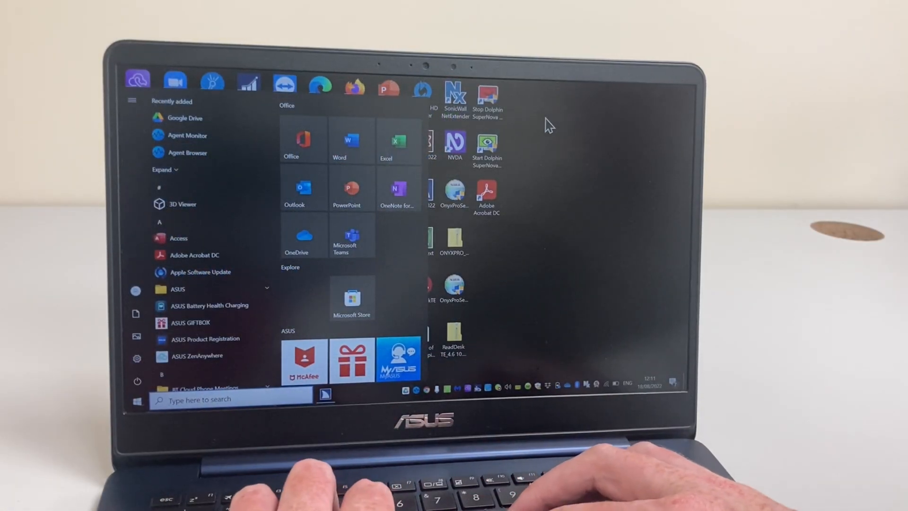
Preview the tour: Start menu, Outlook calendar, then a Google search for folk music.
text(wor)
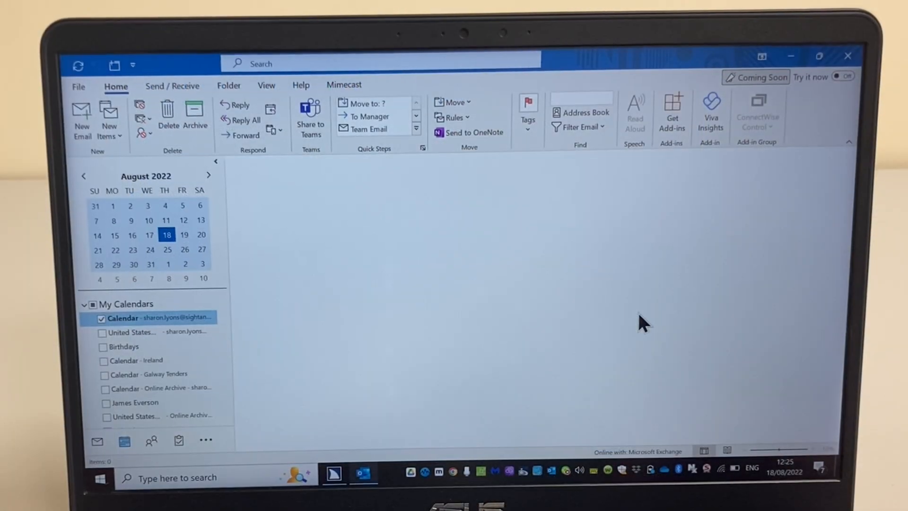
click(125, 440)
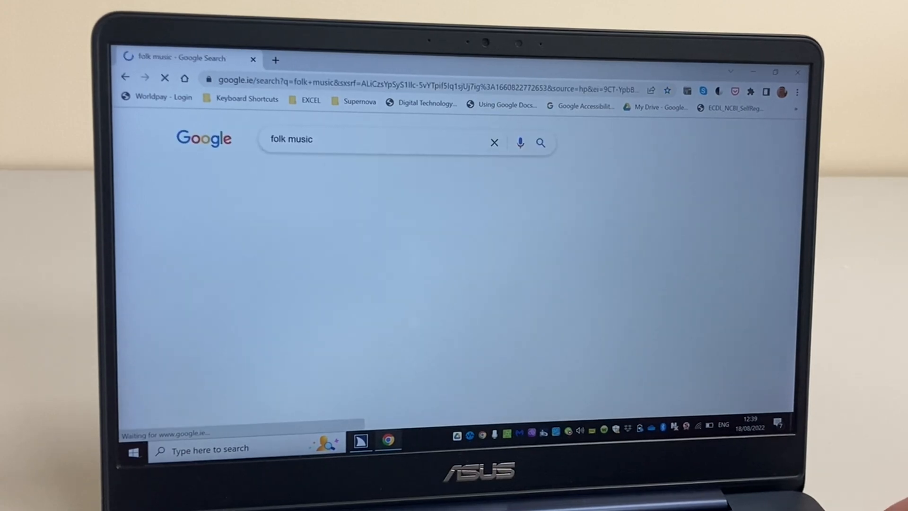
key(Enter)
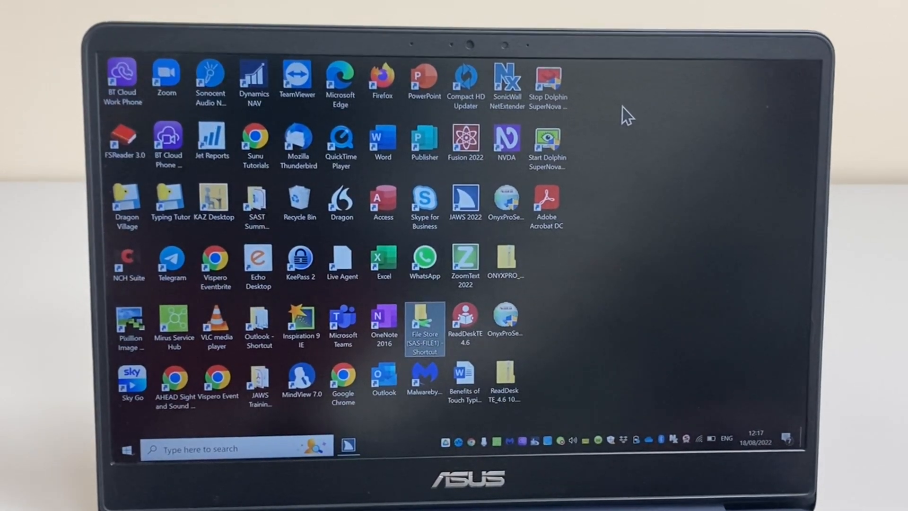
click(424, 264)
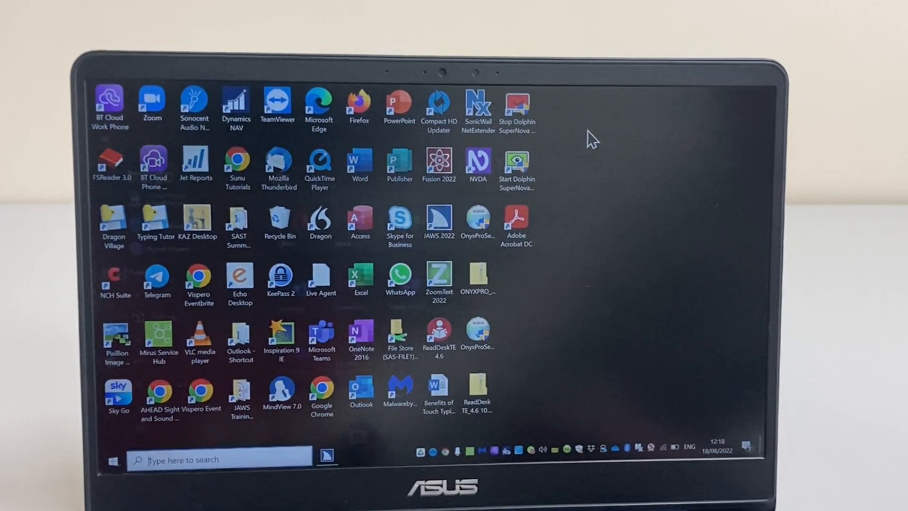
Show the Start menu with recently added apps and Office tiles, then dismiss it.
click(105, 459)
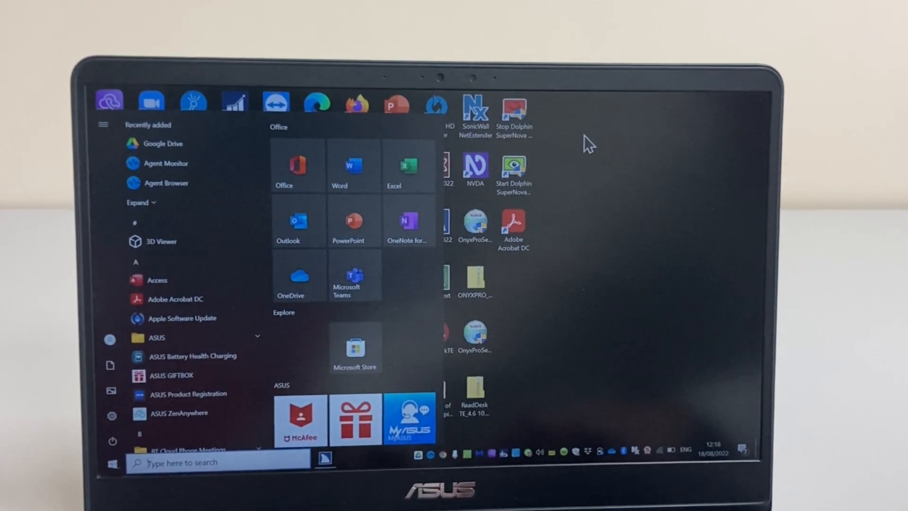
text(wor)
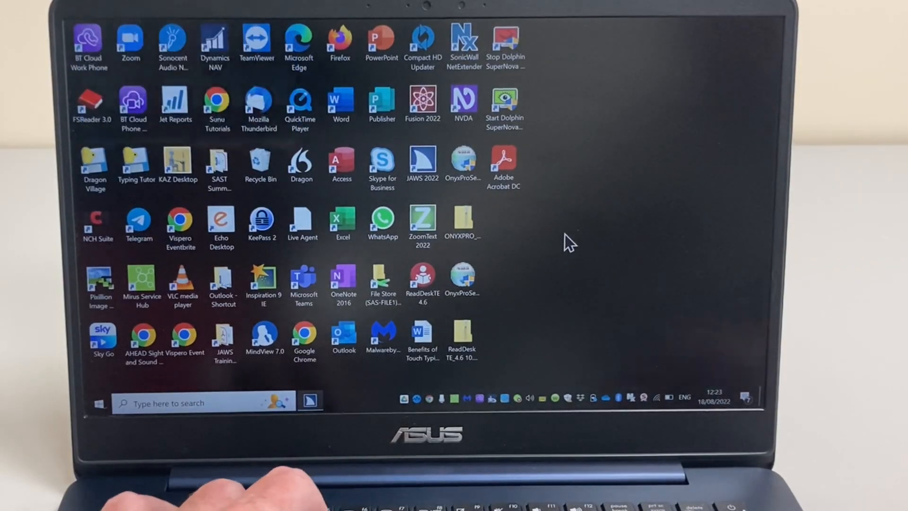
Launch Microsoft Outlook from its desktop shortcut into the Inbox.
click(343, 339)
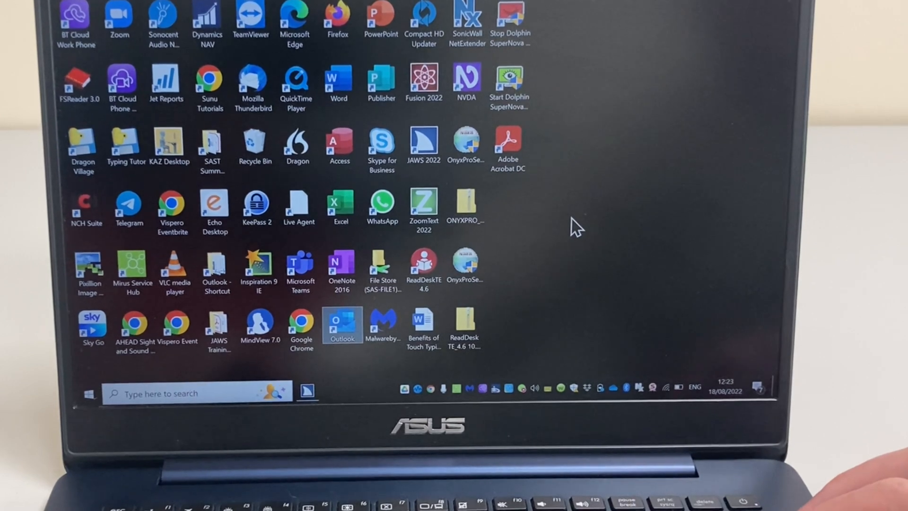
double_click(341, 325)
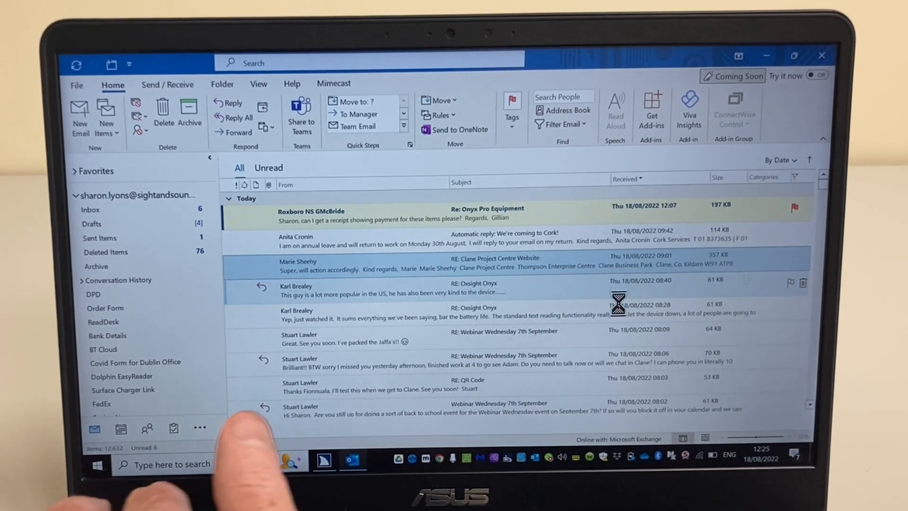
Show the August 2022 Outlook calendar in Month view, then bring up a Word document.
click(119, 429)
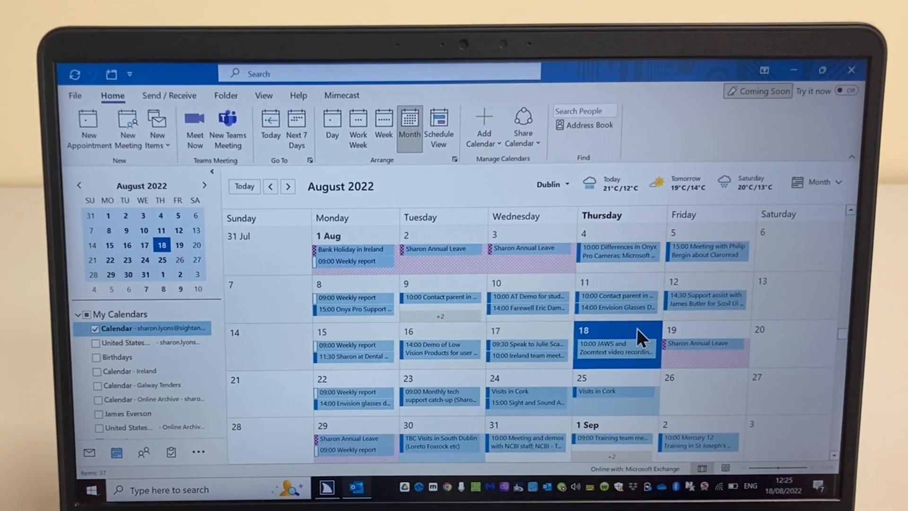
click(616, 347)
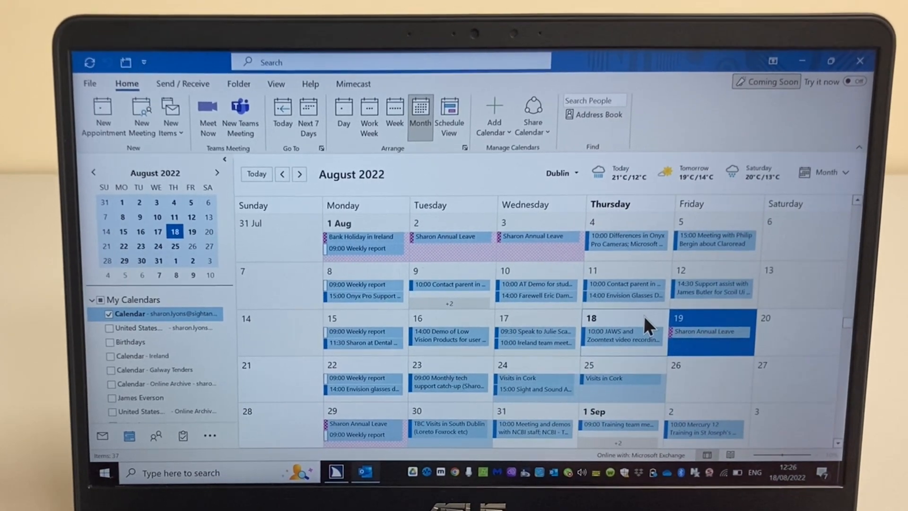
text(wor)
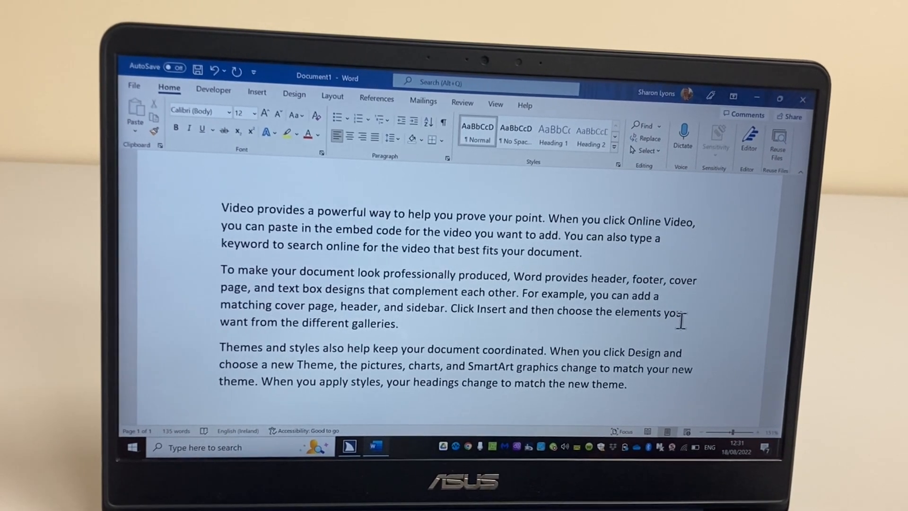
Select a word in the Word document and format it bold.
double_click(234, 212)
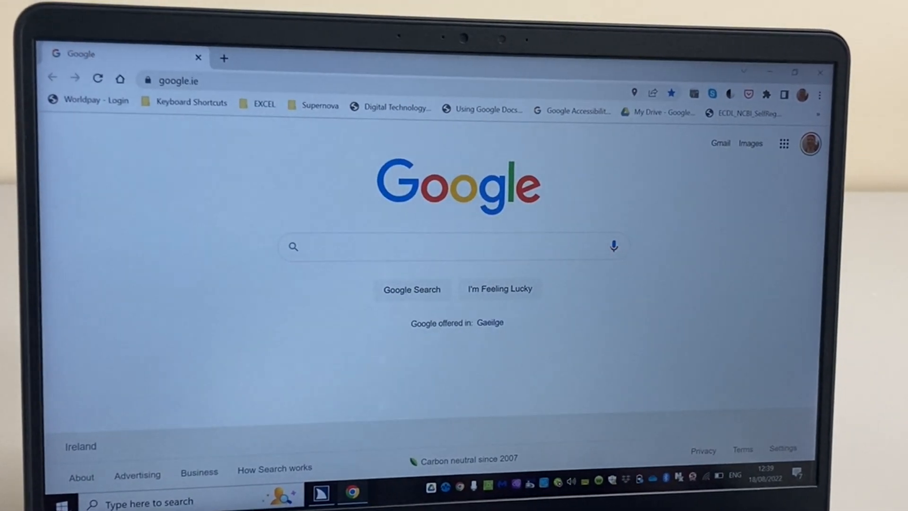
Search Google for 'folk music' in Chrome.
text(folk musi)
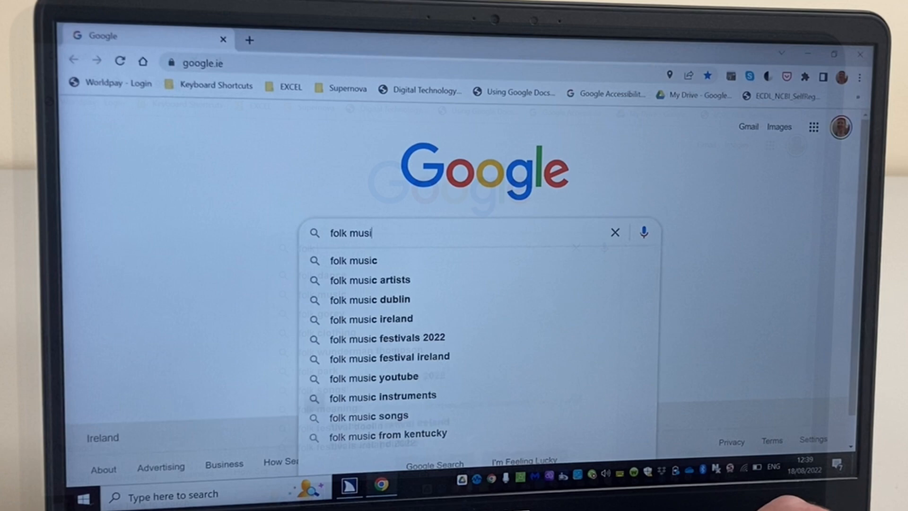
key(enter)
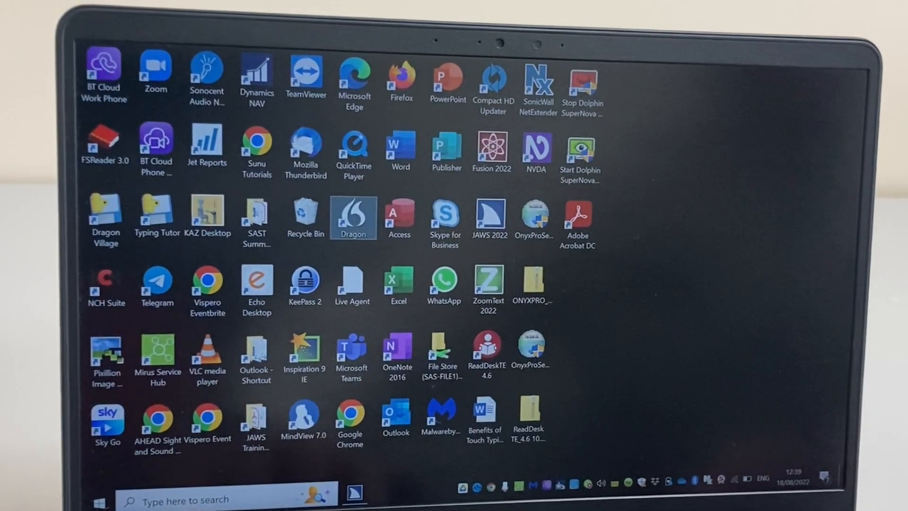
Reopen Google Chrome from its desktop shortcut to the Google homepage.
click(350, 417)
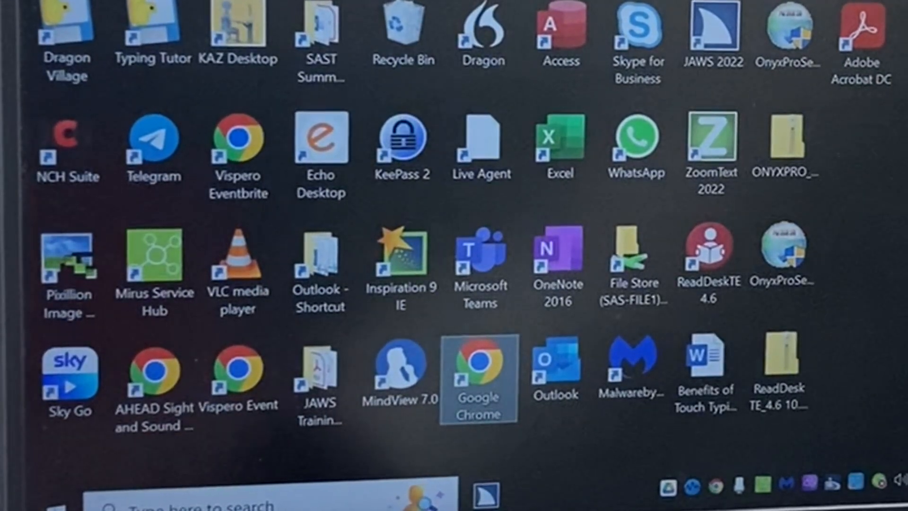
double_click(479, 368)
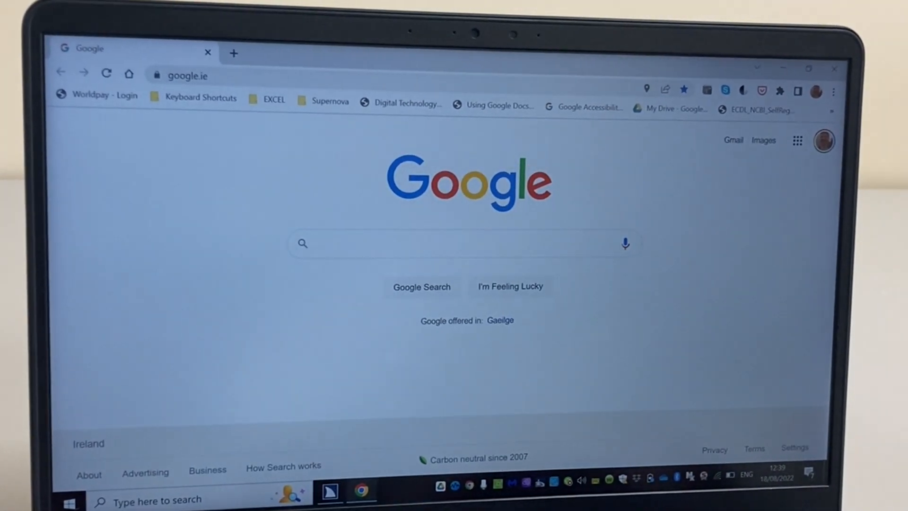
Enter 'folk' as a query in the Google search box.
click(458, 246)
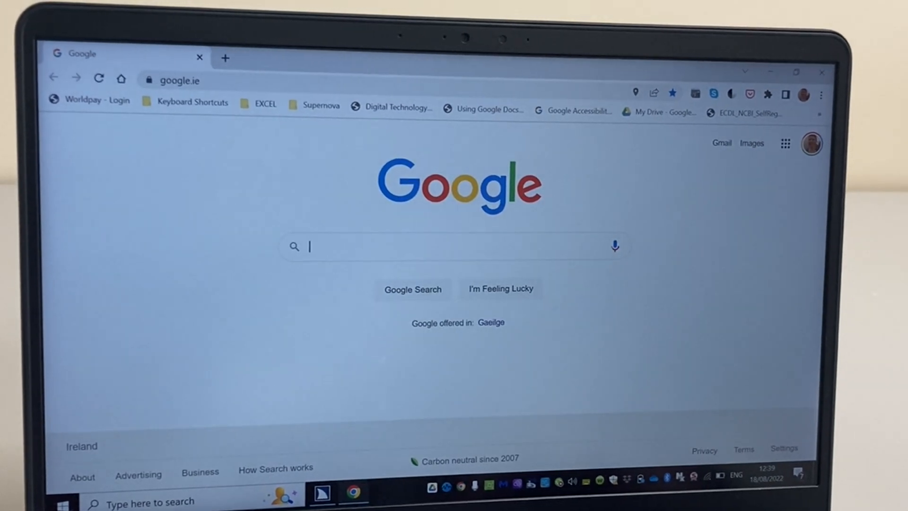
text(folk)
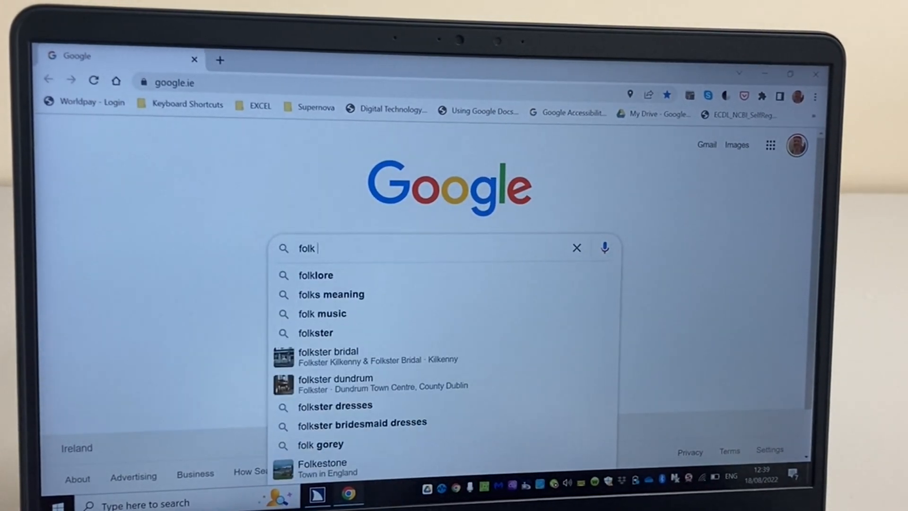